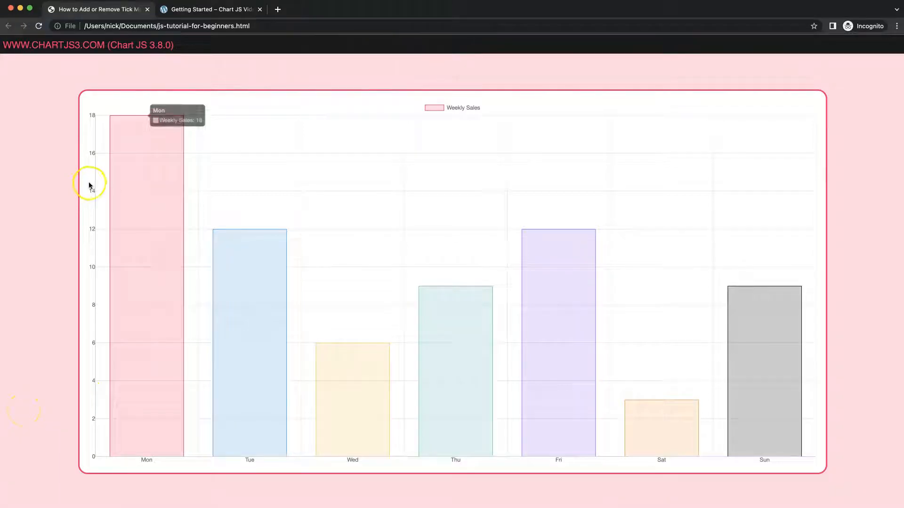
mouse_move(90, 144)
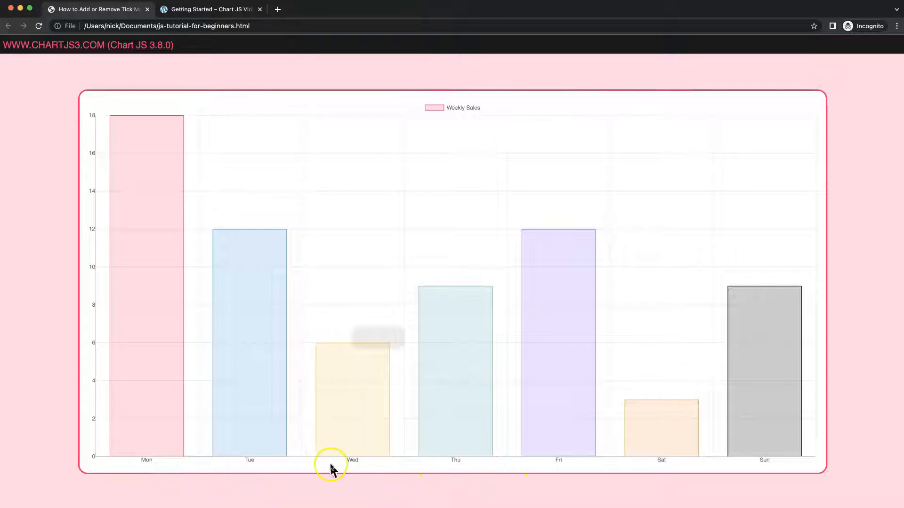
mouse_move(86, 450)
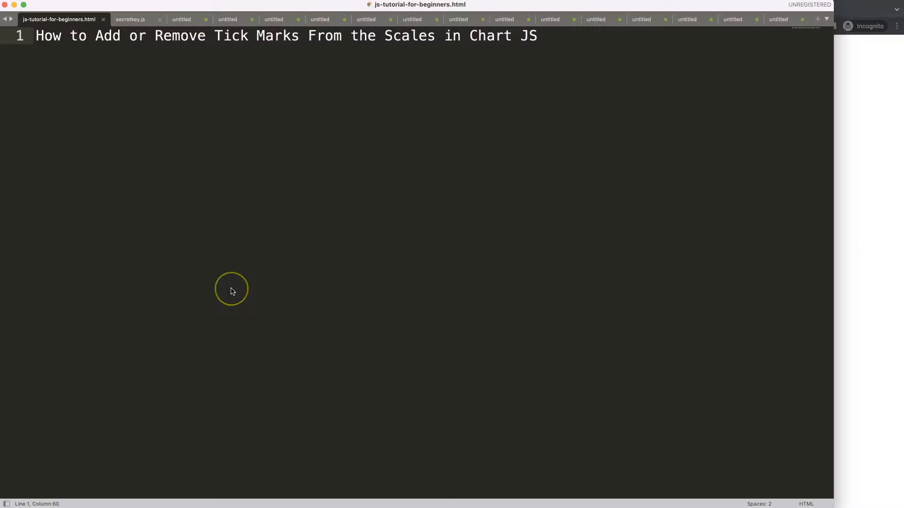
mouse_move(229, 230)
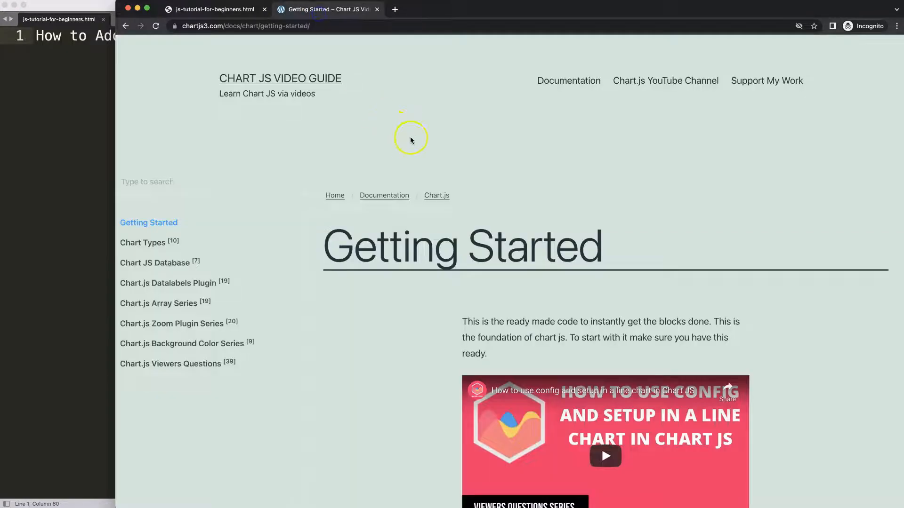
mouse_move(230, 35)
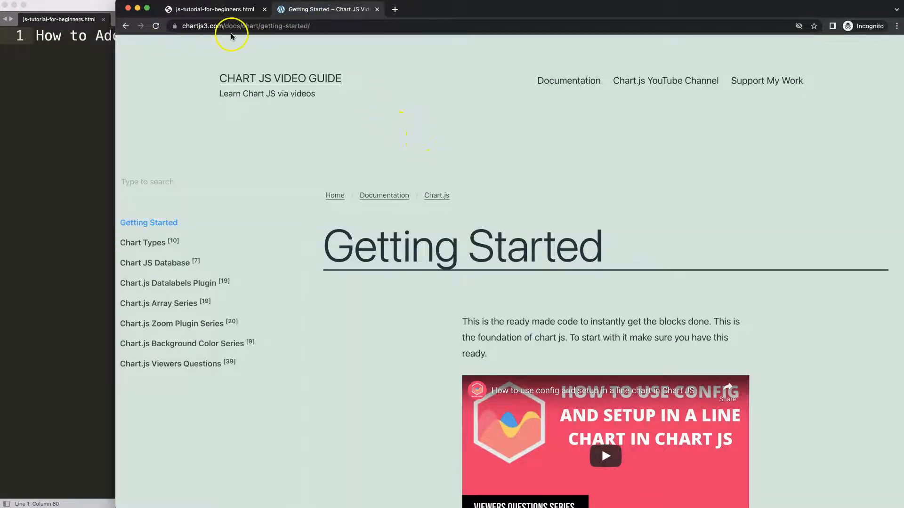
mouse_move(450, 119)
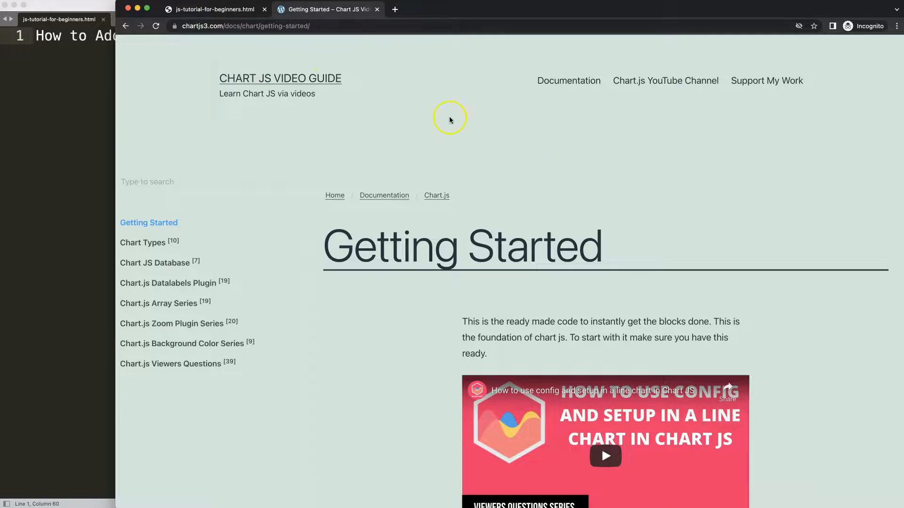
mouse_move(491, 142)
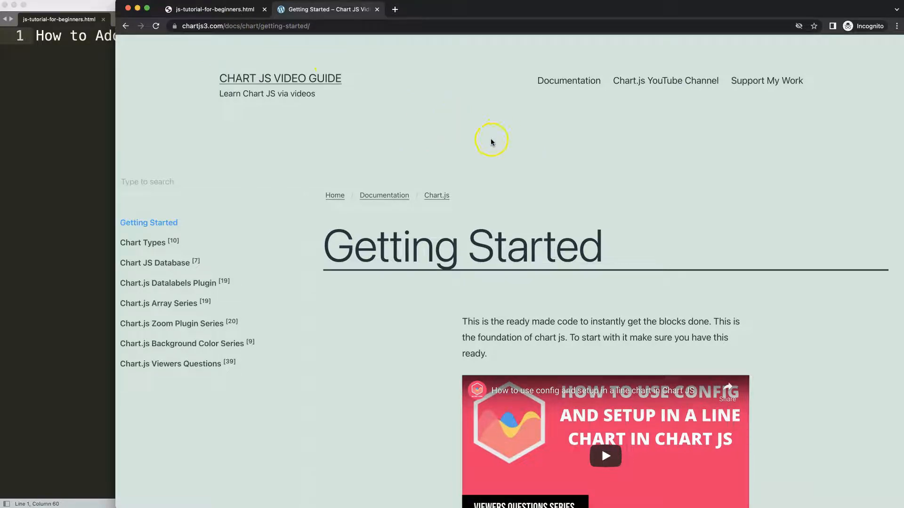
Scroll the chartjs3.com Getting Started page down to the starter code block
scroll("down", 3)
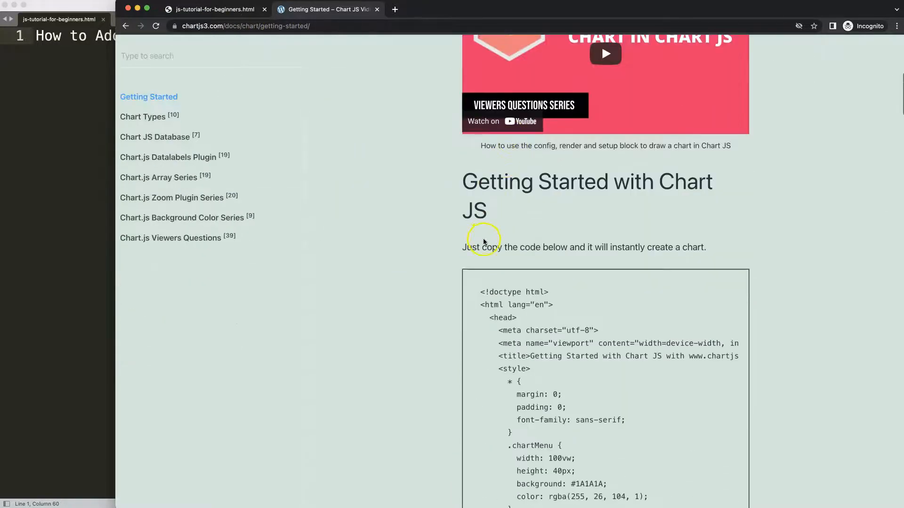
scroll("down", 3)
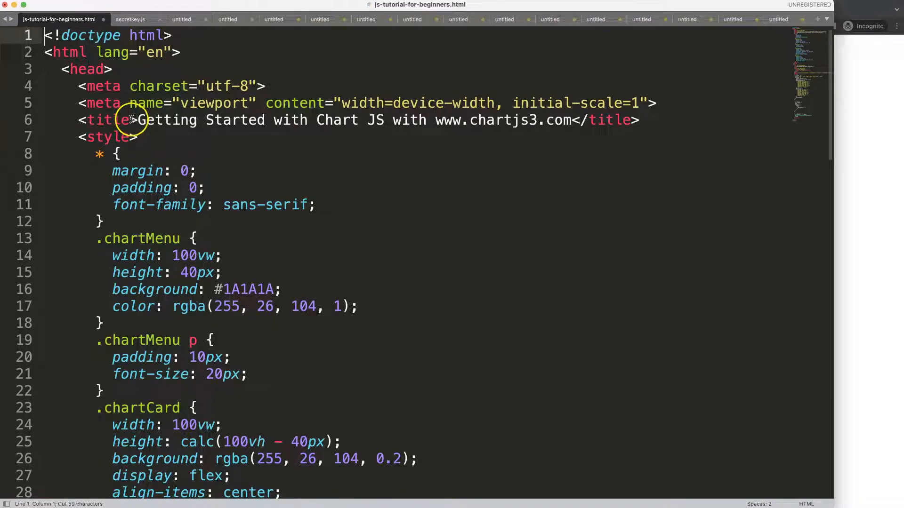
Retitle the page 'How to Add or Remove Tick Marks From the Scales in Chart JS'
type("How to Add or Remove Tick Marks From the Scales in Chart JS</title>")
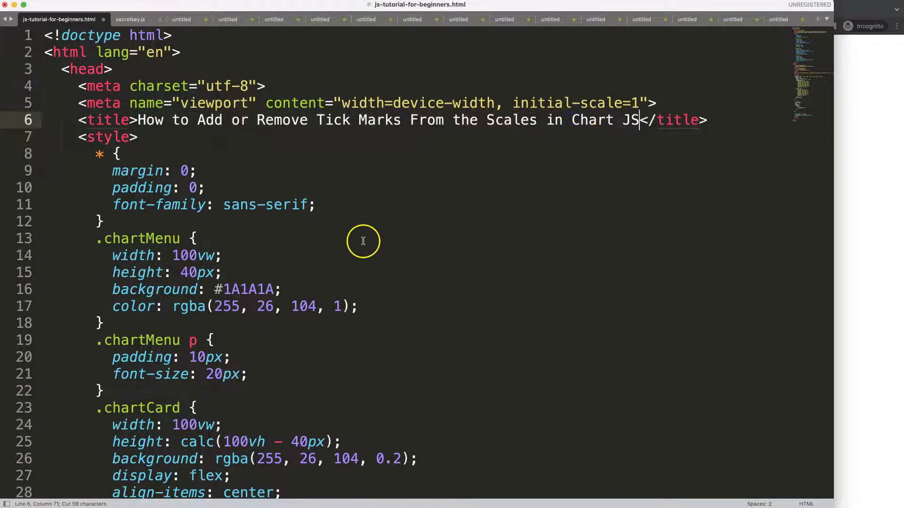
scroll("down", 3)
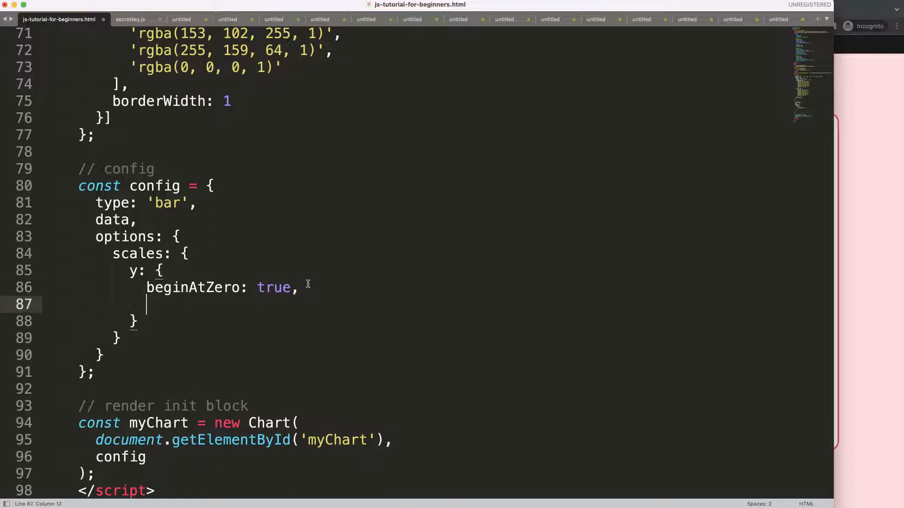
Add a y-scale block with tickLength: 20, renaming it from ticks to grid
type("ticks:")
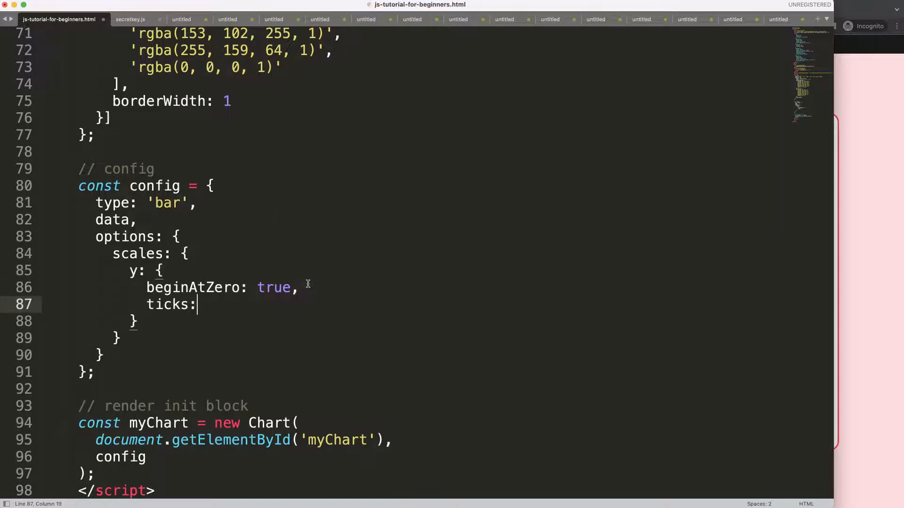
type("{")
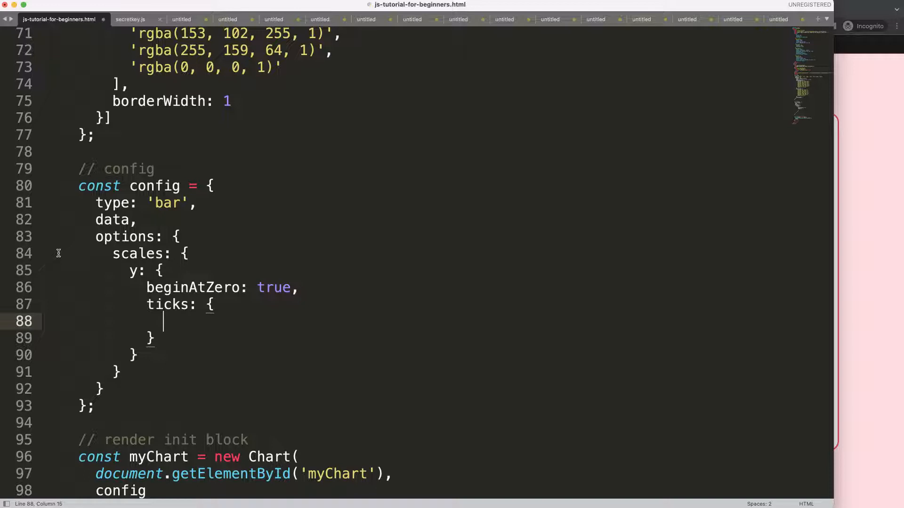
type("tickLength:")
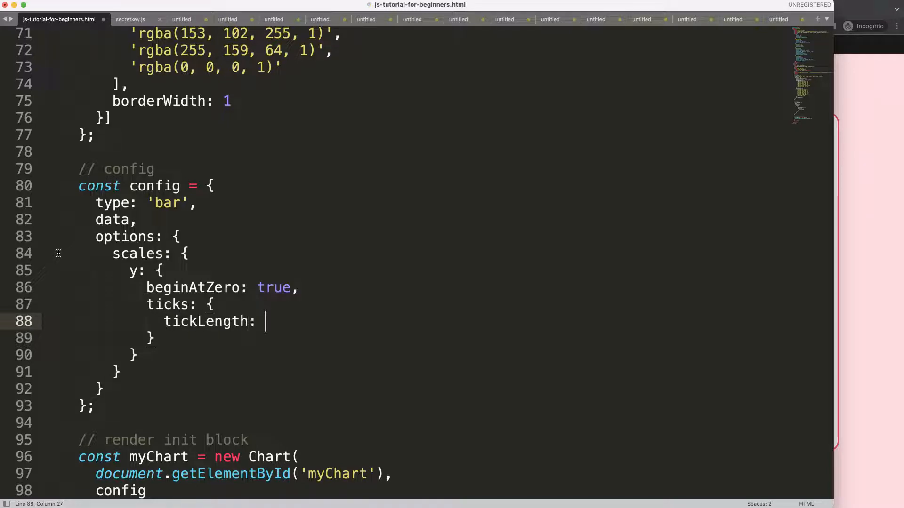
type("20")
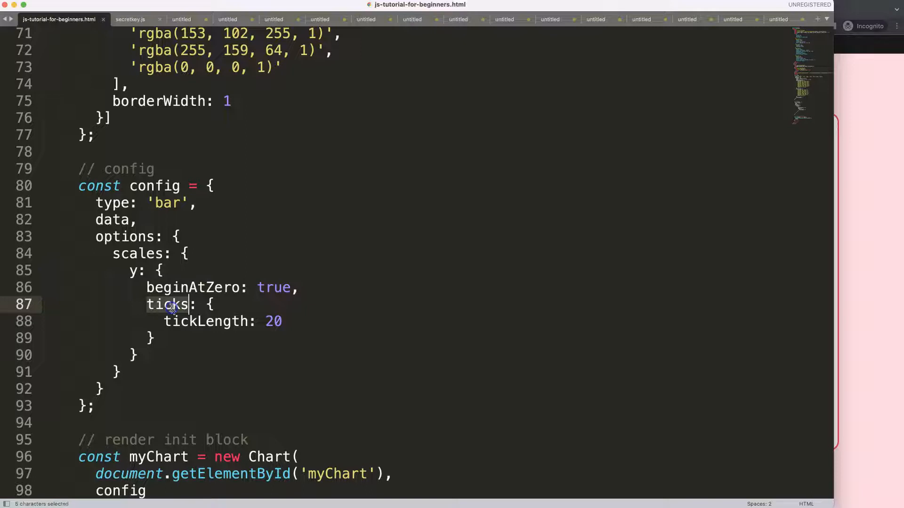
type("grid")
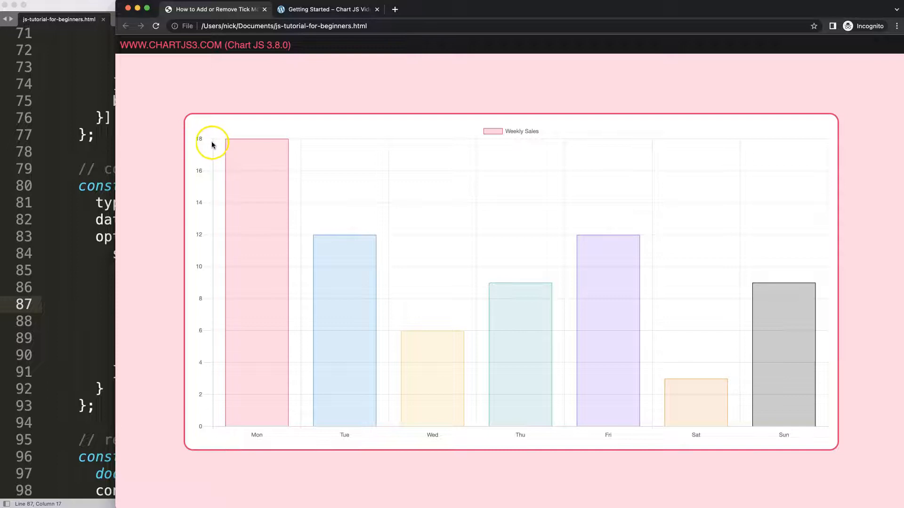
mouse_move(202, 142)
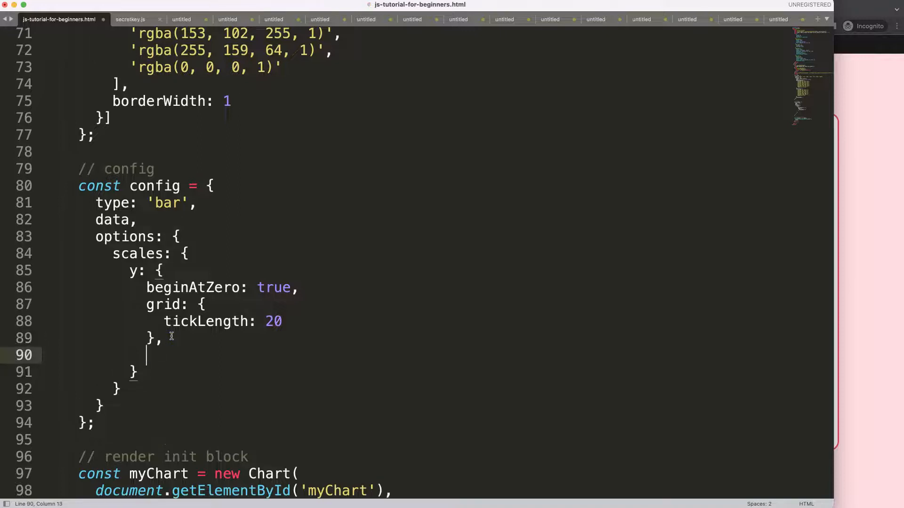
Give the y scale ticks padding 0 and add drawTicks: false to its grid
type("ticks: {")
type("pa")
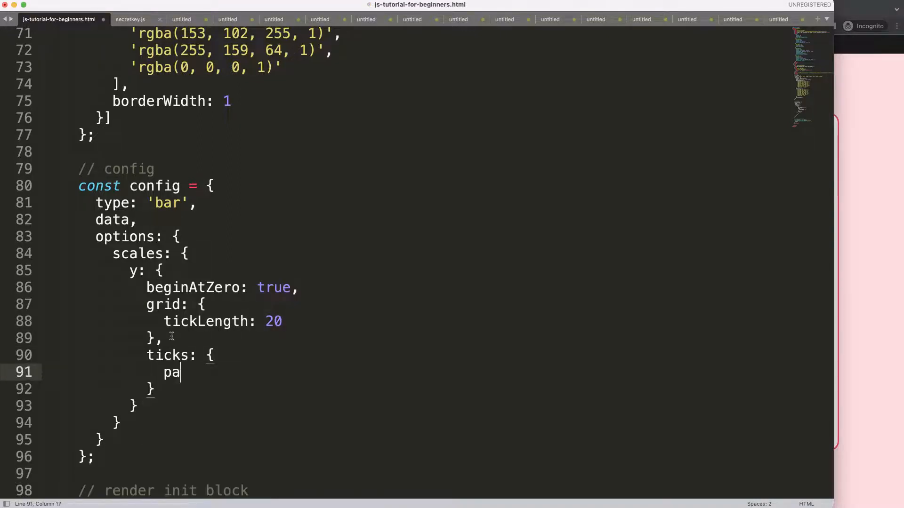
type("dding:")
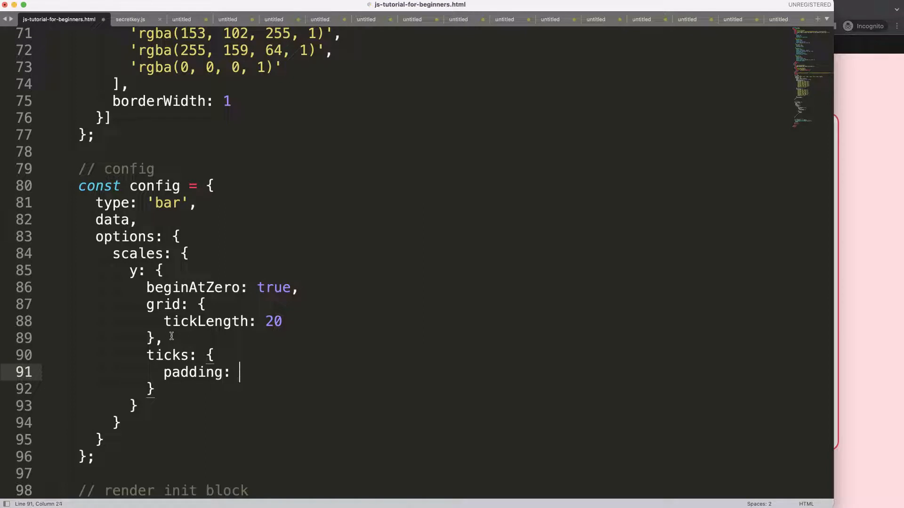
type("0")
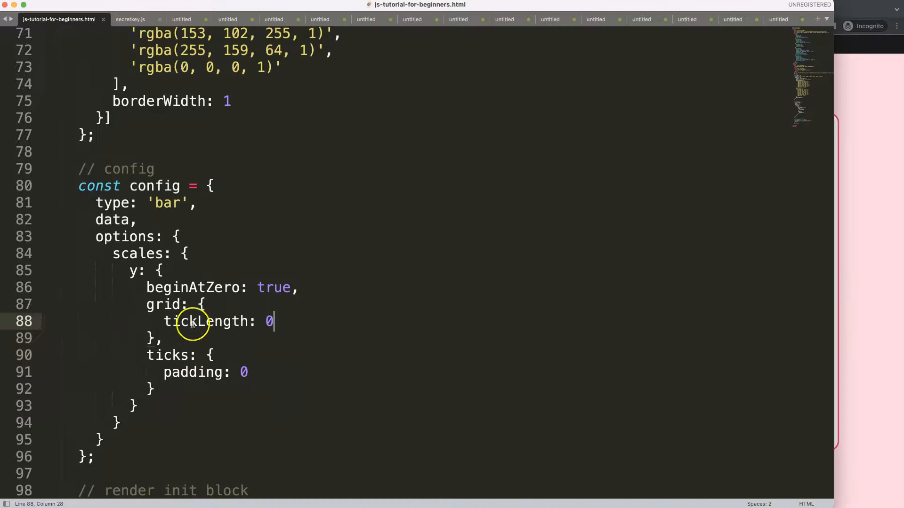
type(",")
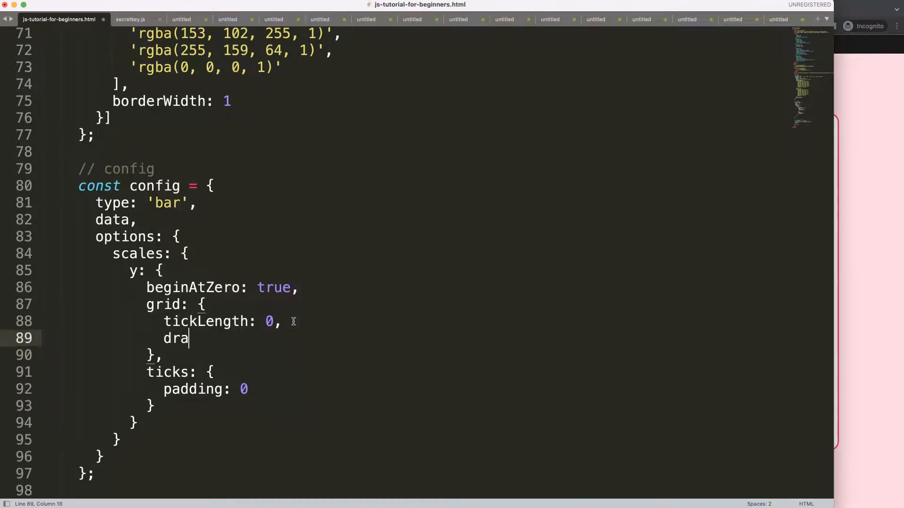
type("wTc")
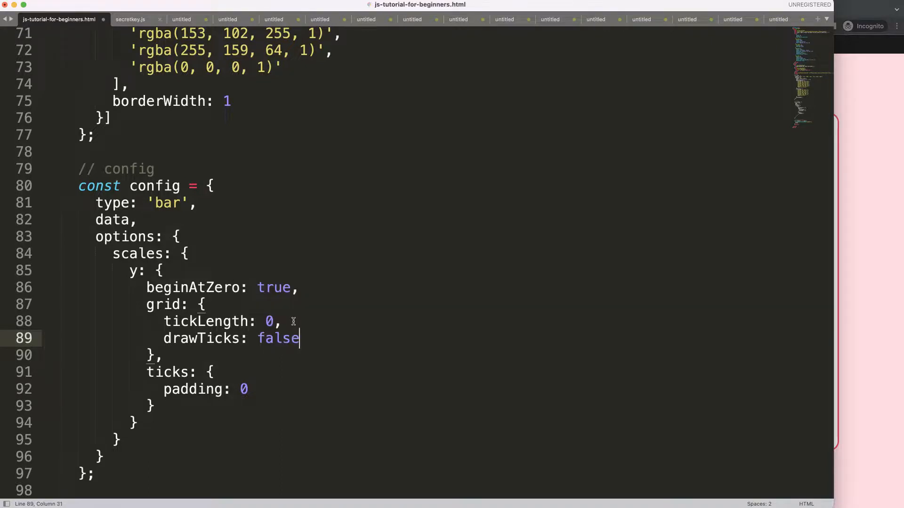
left_click(167, 321)
type("x: {}")
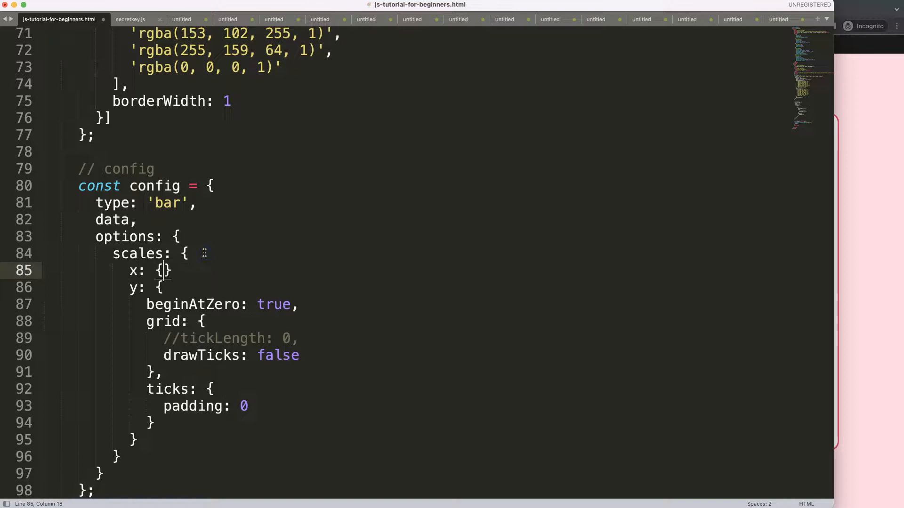
Fill the x scale block with the y scale's tick-free grid and zero-padding ticks
key("enter")
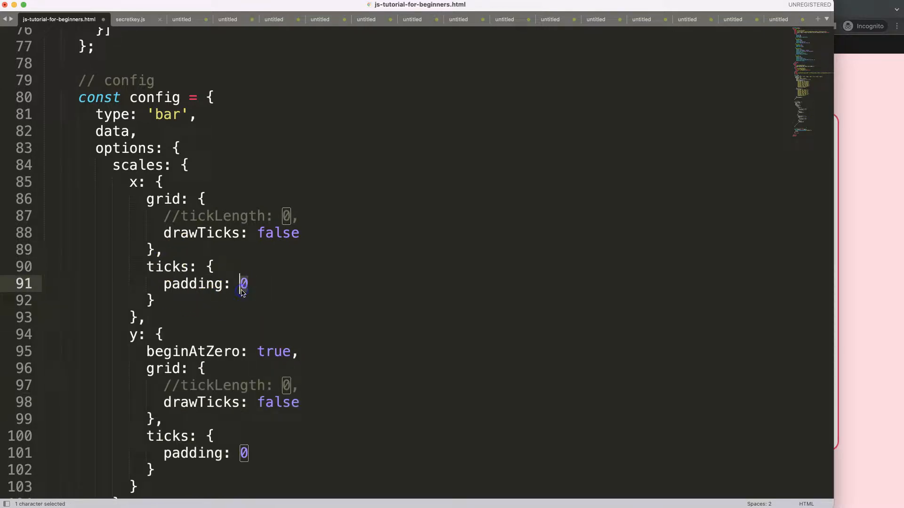
type("25")
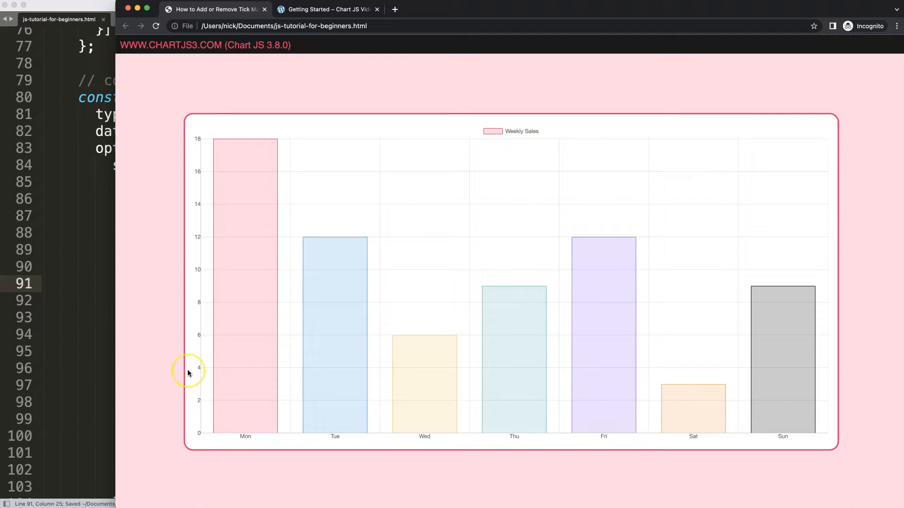
mouse_move(234, 321)
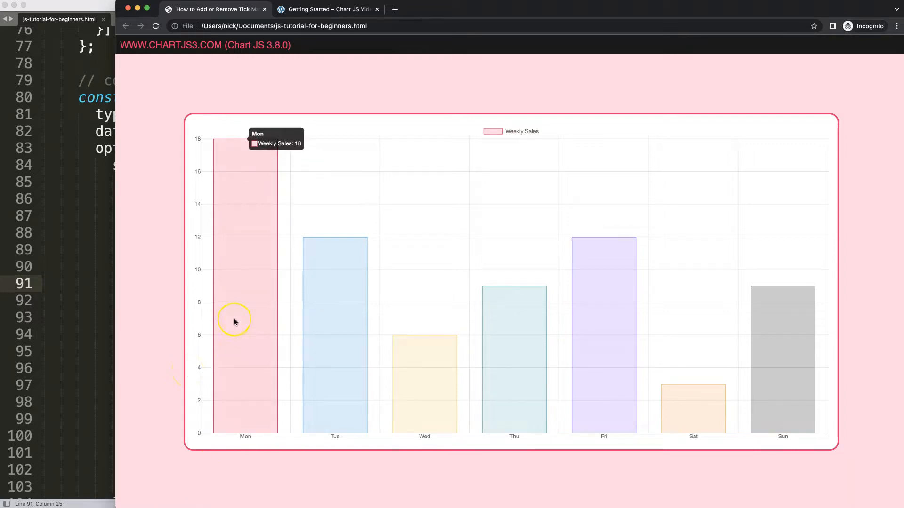
mouse_move(175, 179)
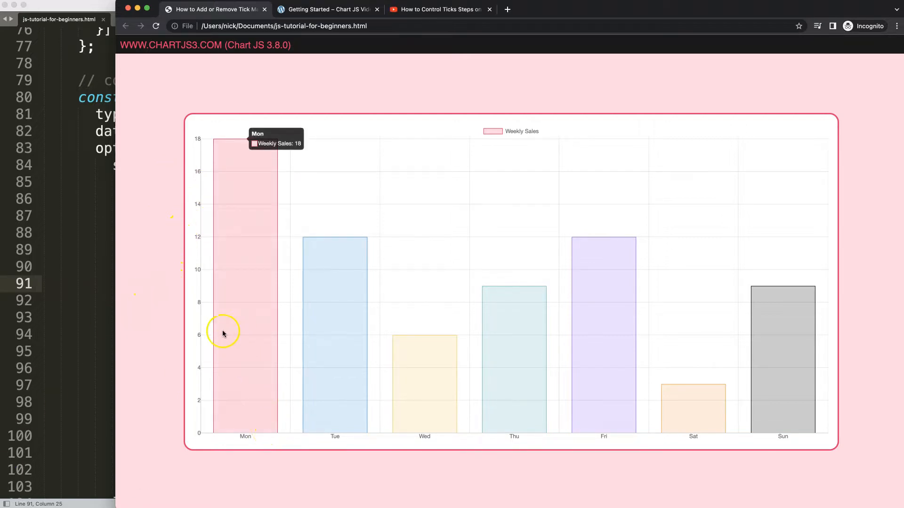
mouse_move(196, 397)
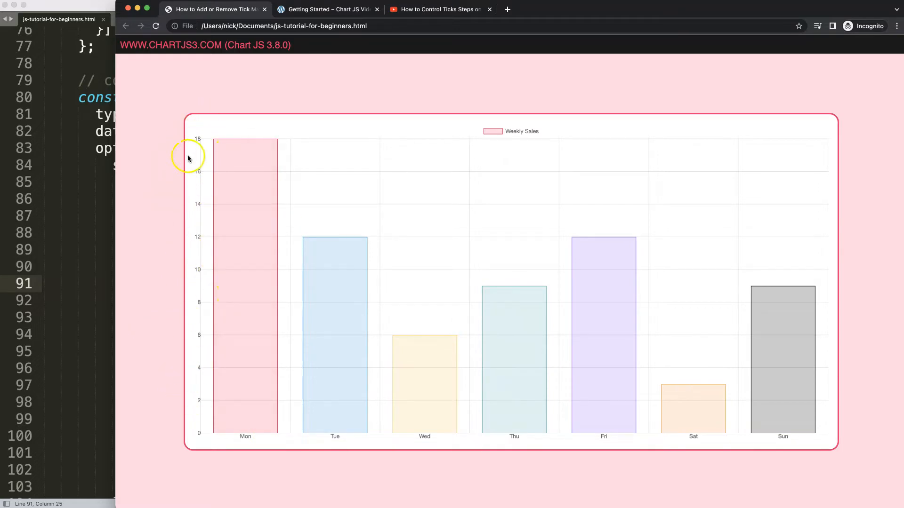
Open the YouTube video 'How to Control Ticks Steps on the Y Scale'
left_click(439, 9)
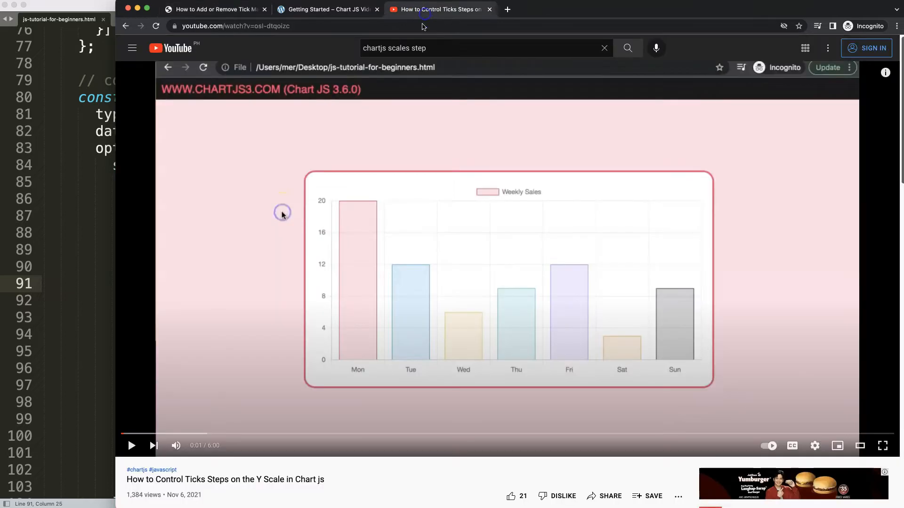